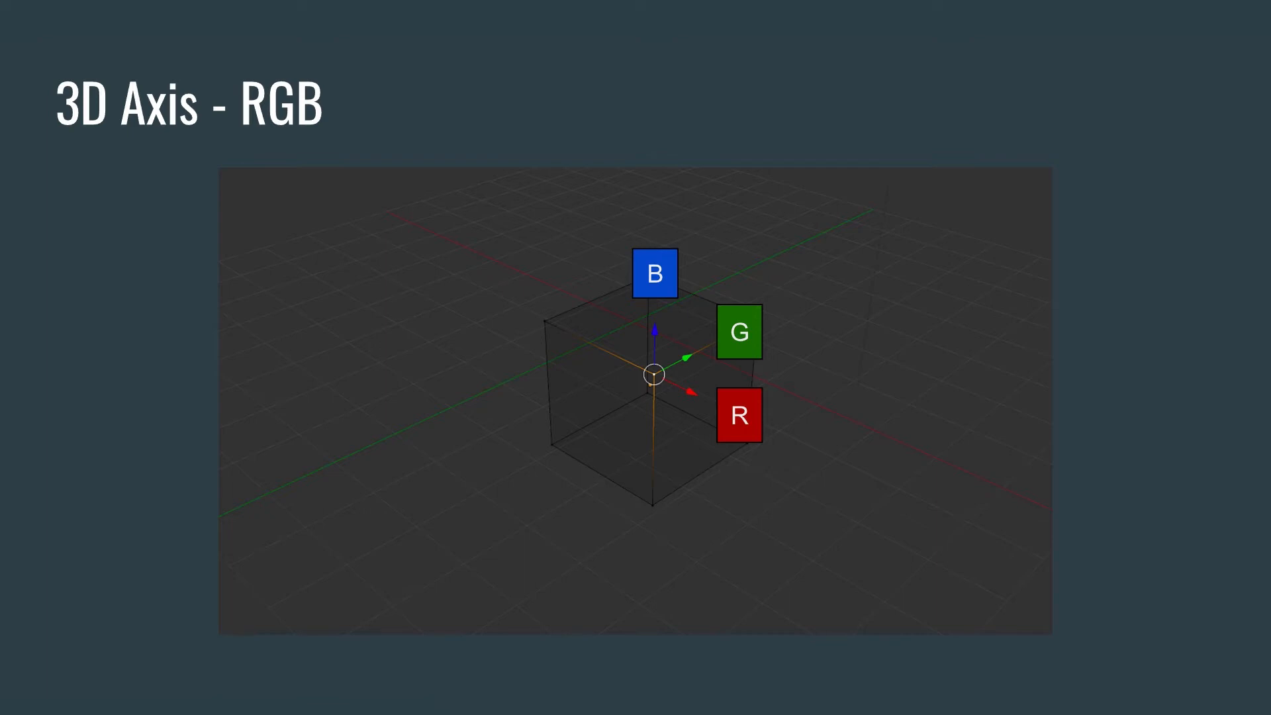
key(Right)
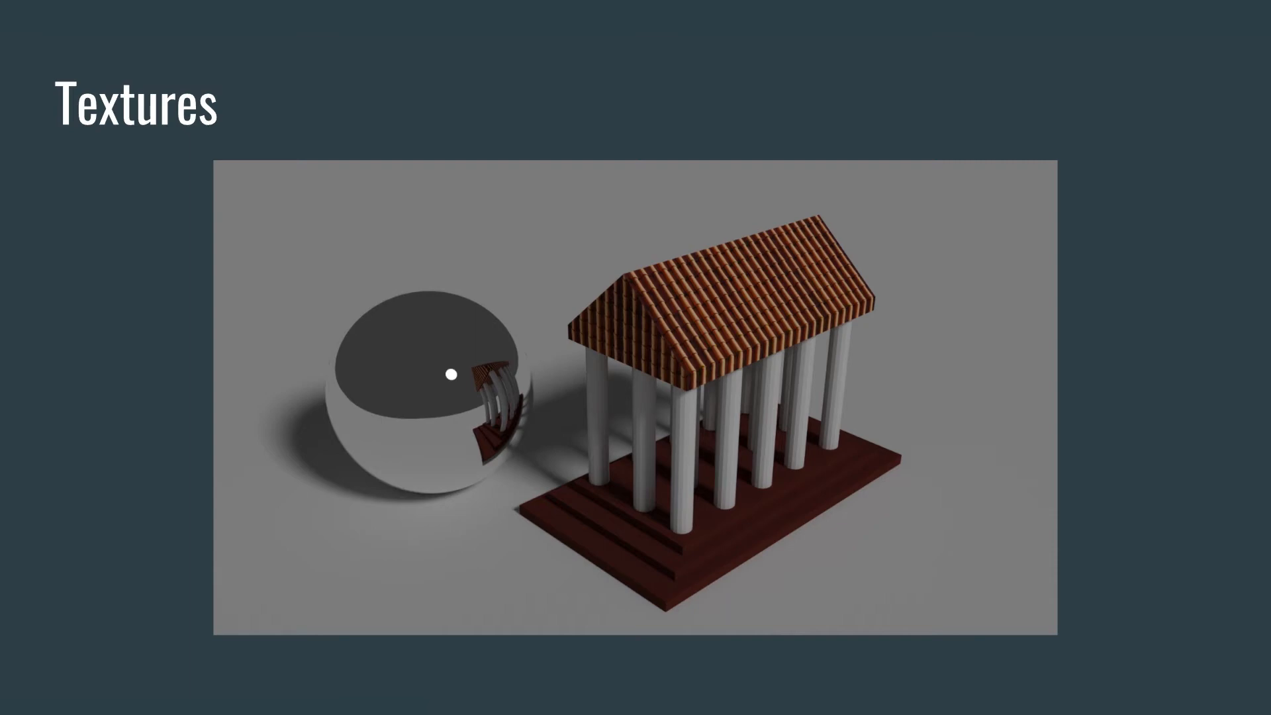
key(right)
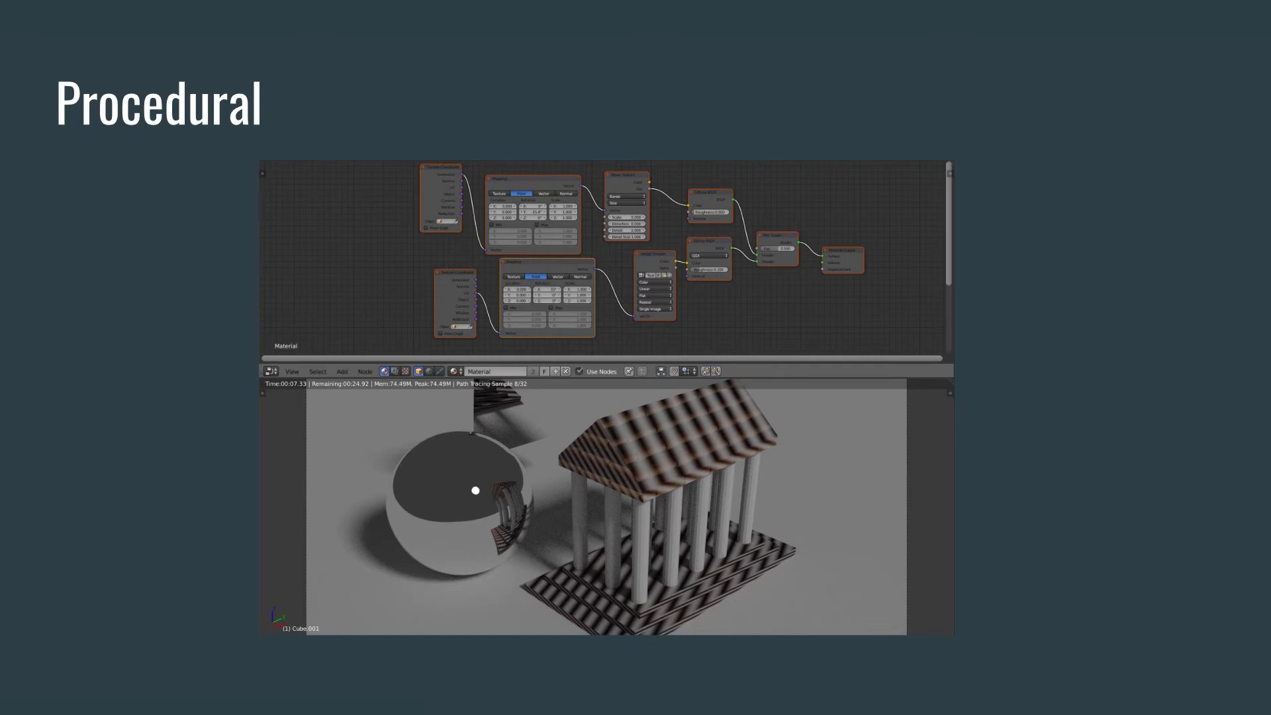
key(right)
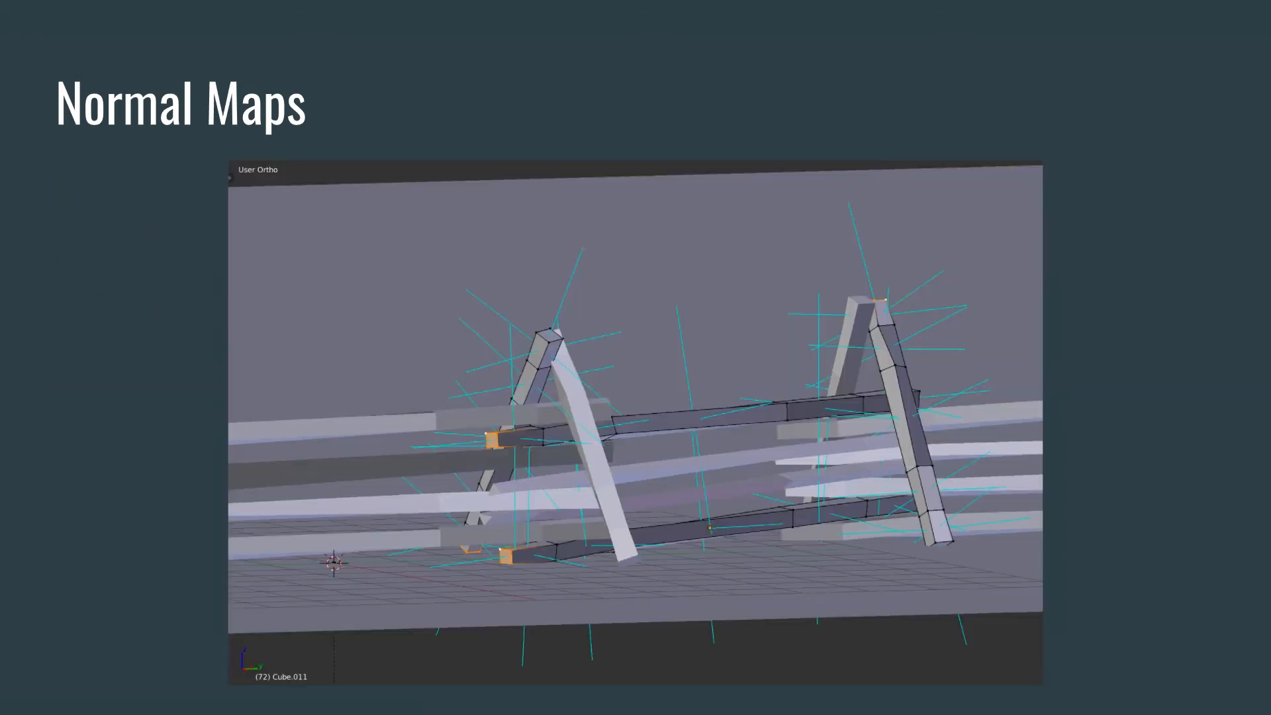